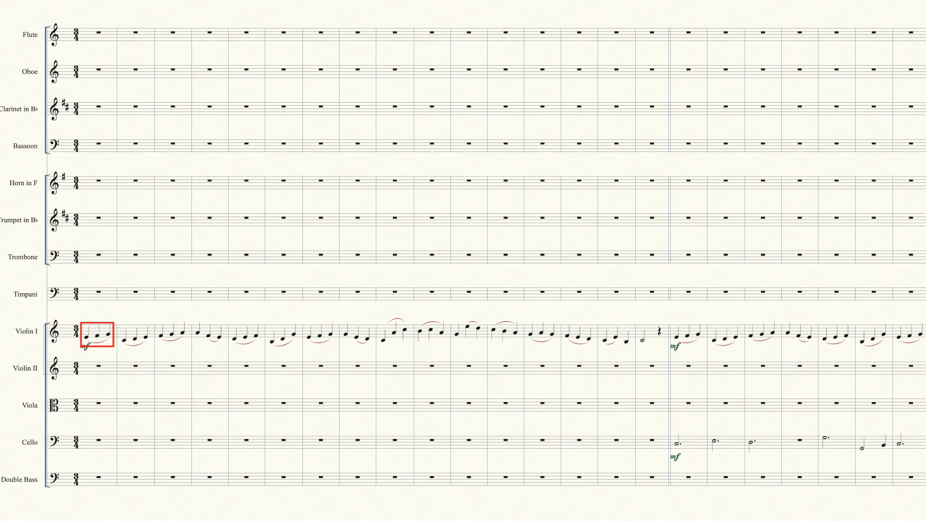
- Scroll to bar 17 and play back the Violin I tune with its cello accompaniment
{"action": "left_click", "coordinate": [95, 333]}
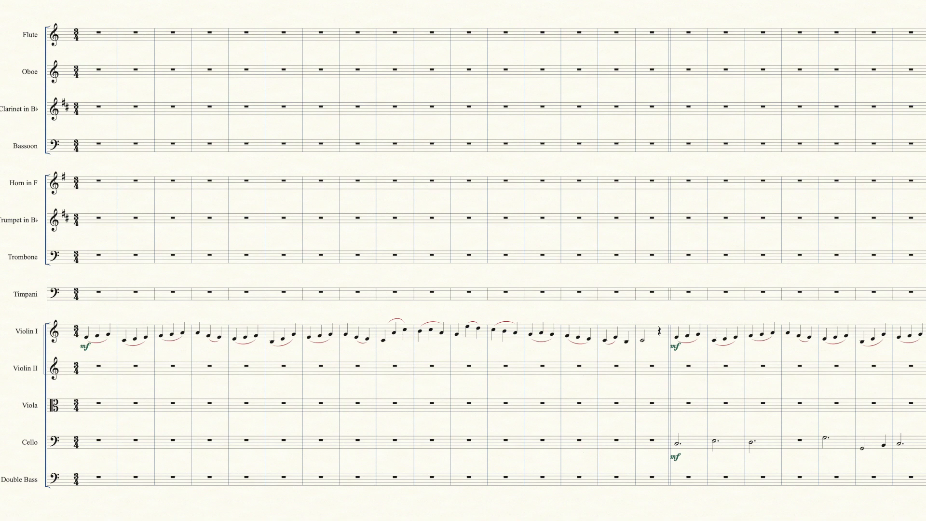
{"action": "left_click", "coordinate": [134, 340]}
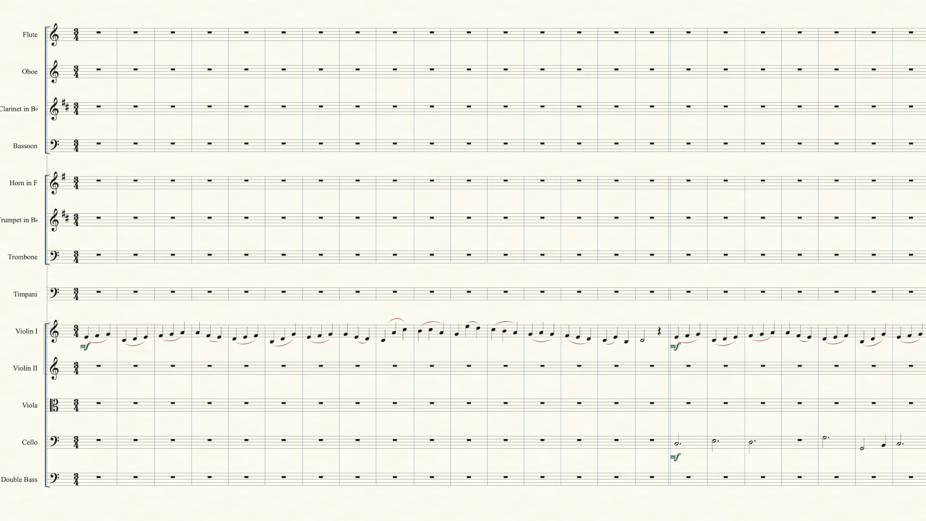
{"action": "left_click", "coordinate": [210, 335]}
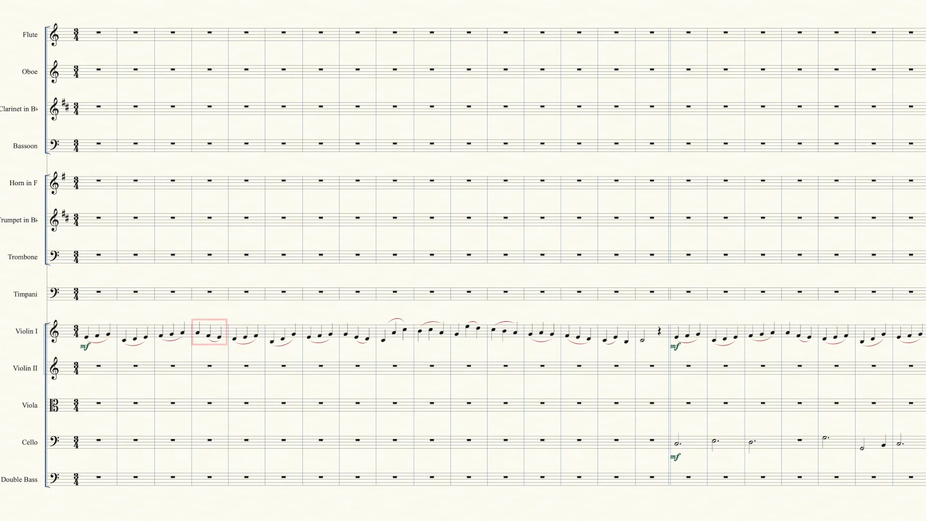
{"action": "left_click", "coordinate": [208, 332]}
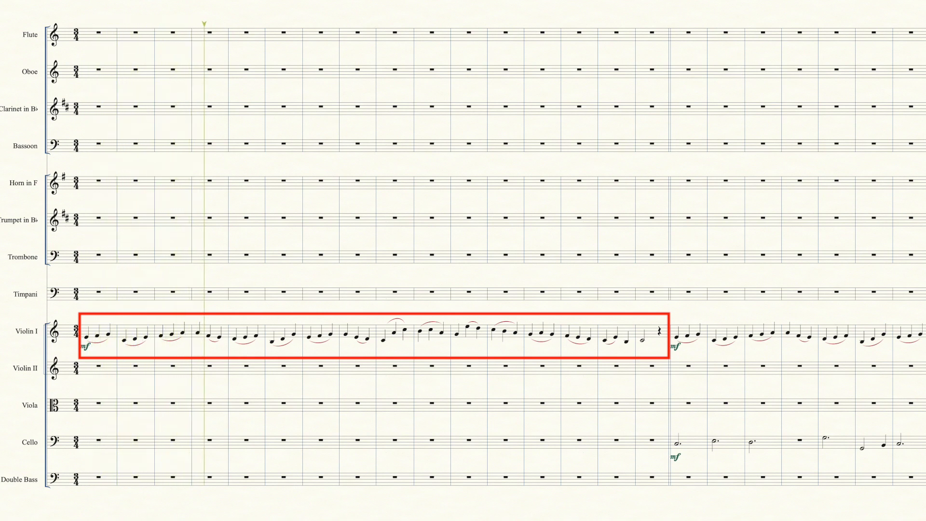
{"action": "left_click", "coordinate": [277, 24]}
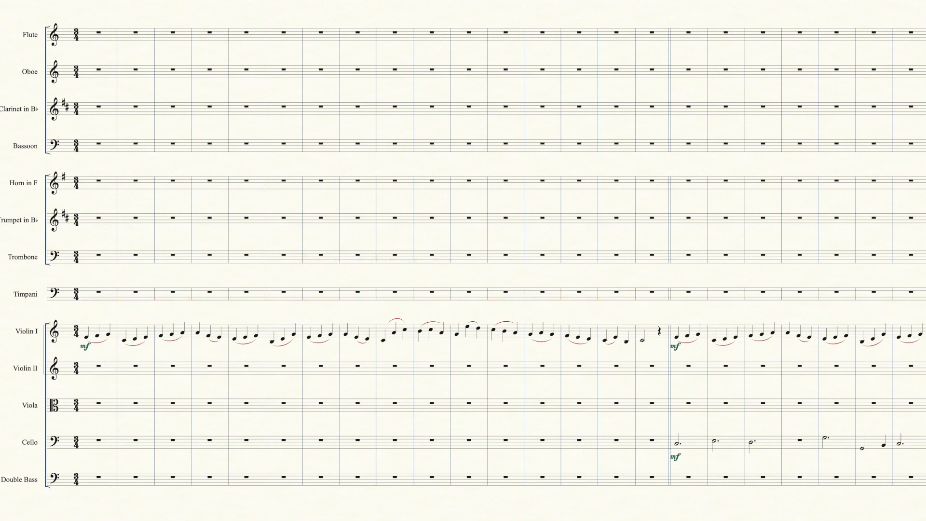
{"action": "scroll", "scroll_direction": "right", "scroll_amount": 3}
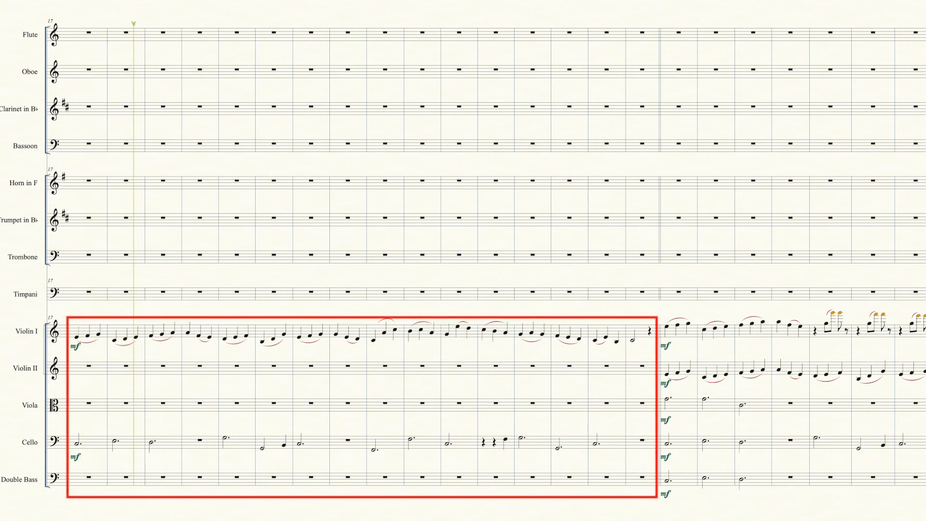
{"action": "left_click", "coordinate": [205, 25]}
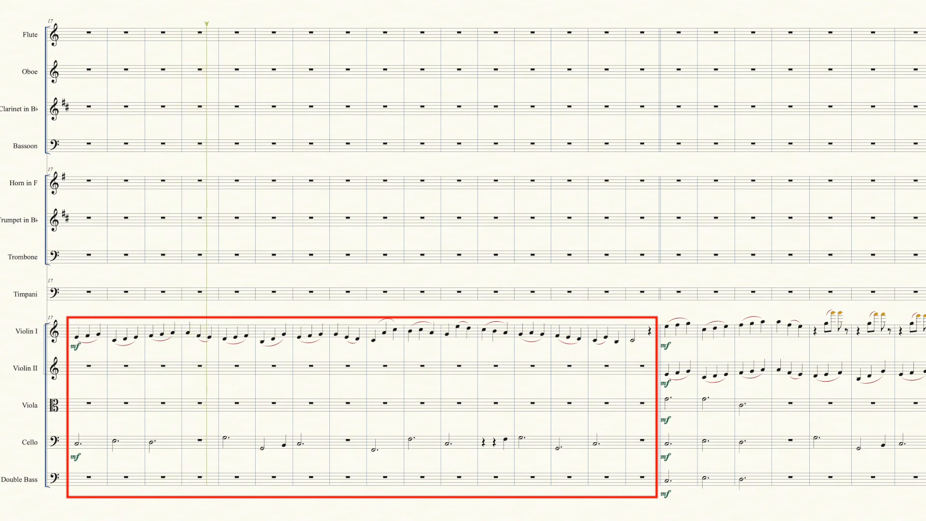
{"action": "left_click", "coordinate": [282, 24]}
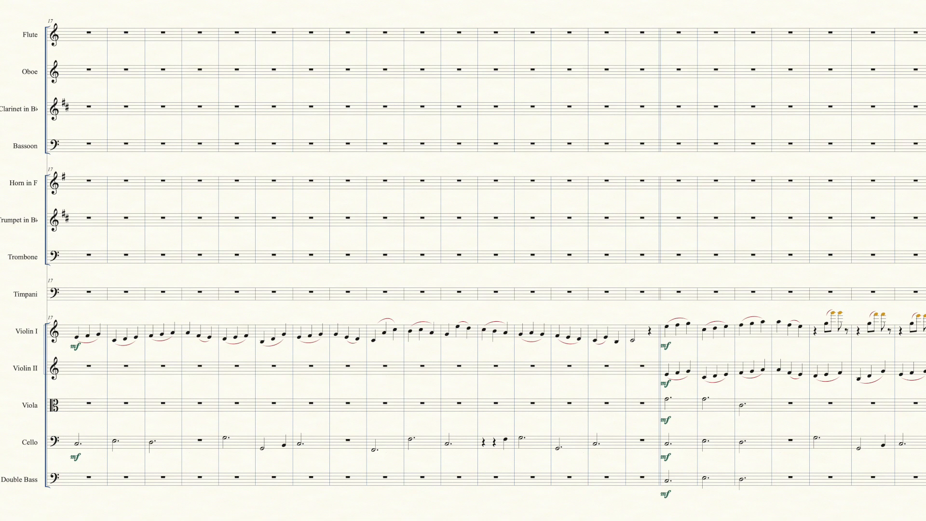
- Scroll right to bar 33, where the string effects and flute and oboe entries appear
{"action": "scroll", "scroll_direction": "right", "scroll_amount": 3}
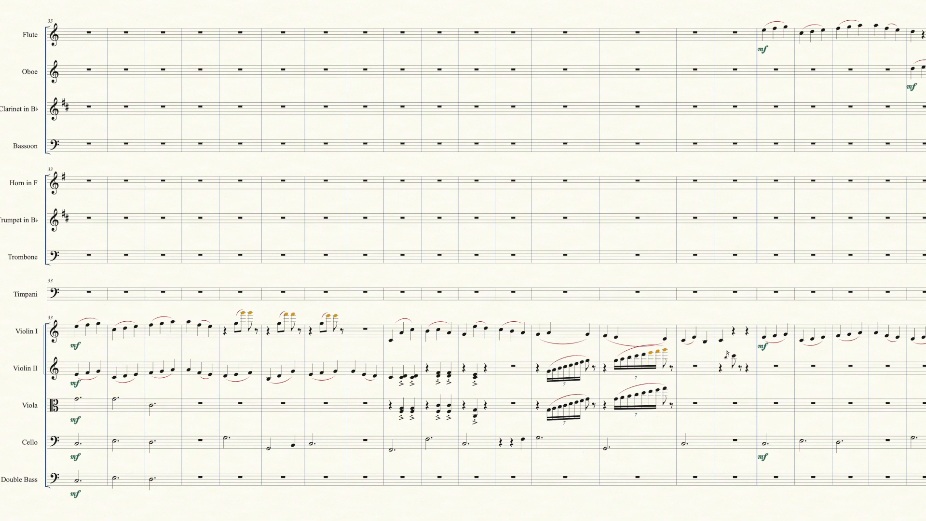
{"action": "left_click", "coordinate": [76, 426]}
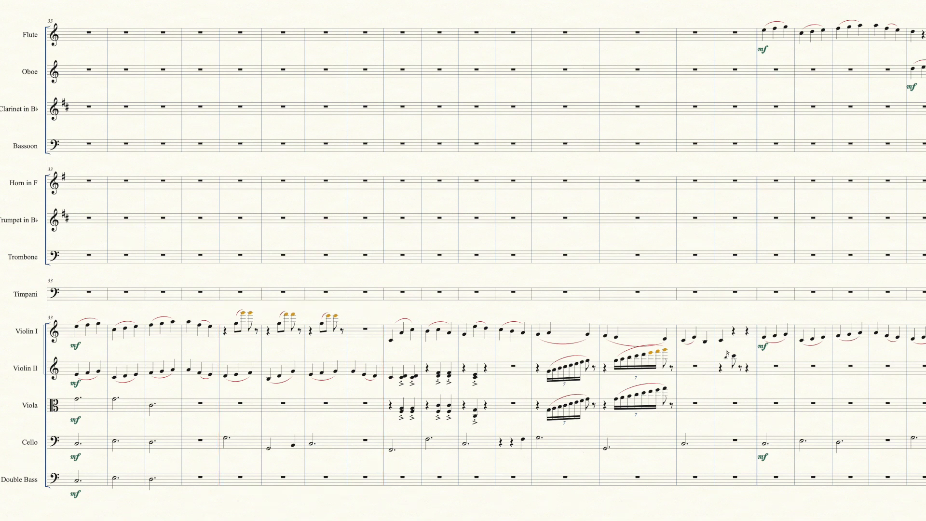
{"action": "left_click", "coordinate": [274, 442]}
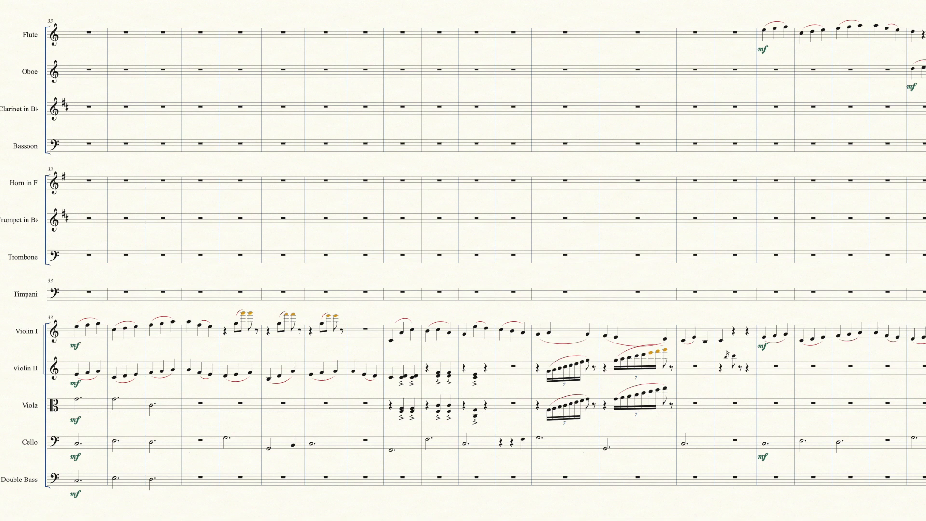
{"action": "left_click_drag", "start_coordinate": [382, 319], "coordinate": [535, 449]}
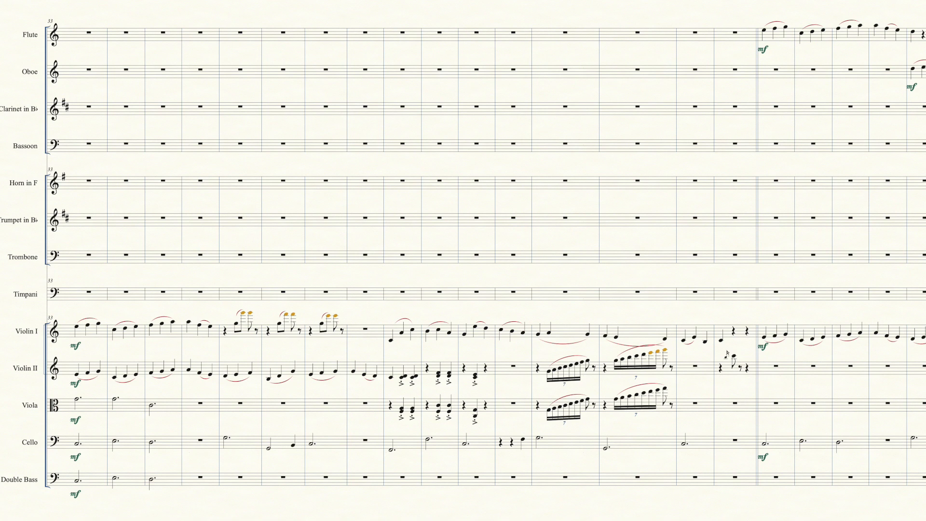
- Scroll right to bar 49, where flute, oboe, clarinet and bassoon trade the melody
{"action": "scroll", "scroll_direction": "right", "scroll_amount": 3}
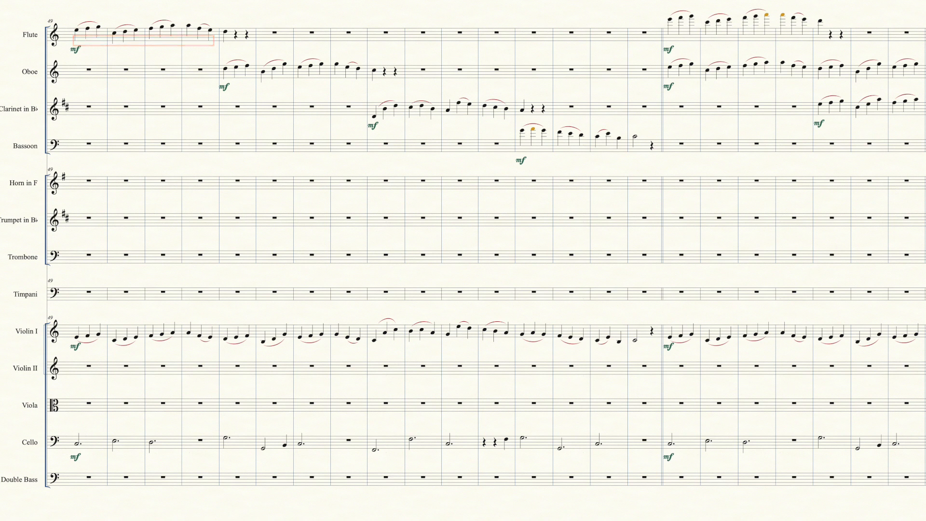
- Clear the selection and advance the view to bar 60 with paired woodwinds
{"action": "left_click", "coordinate": [294, 55]}
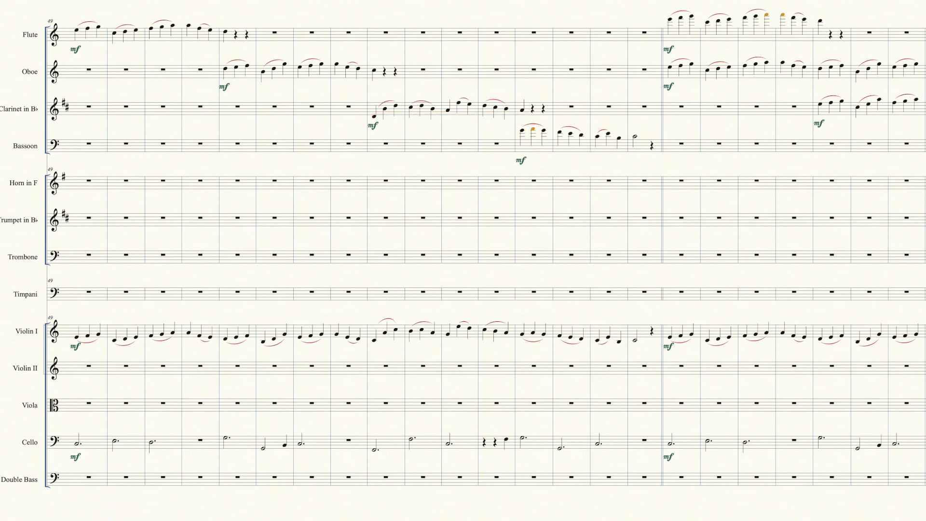
{"action": "left_click", "coordinate": [582, 137]}
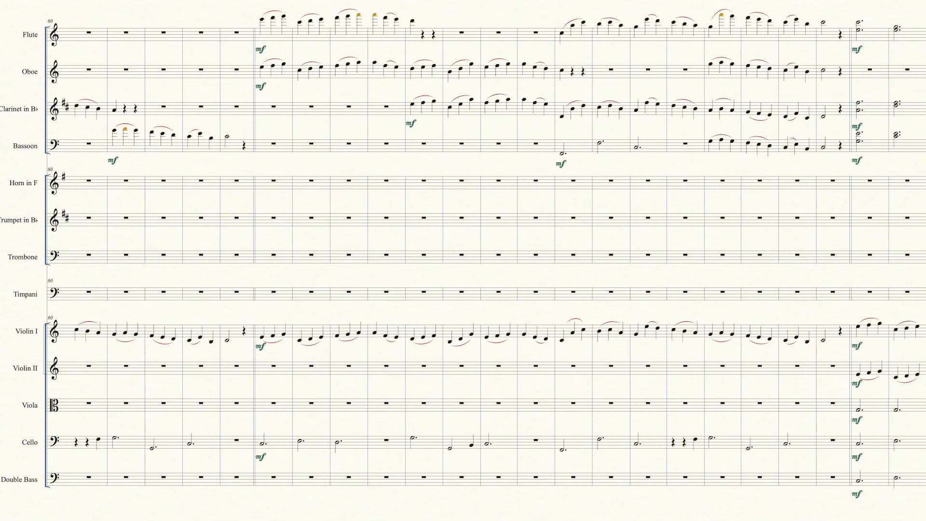
- Scroll to bar 65 and drag across the woodwind and string passage
{"action": "scroll", "scroll_direction": "right", "scroll_amount": 3}
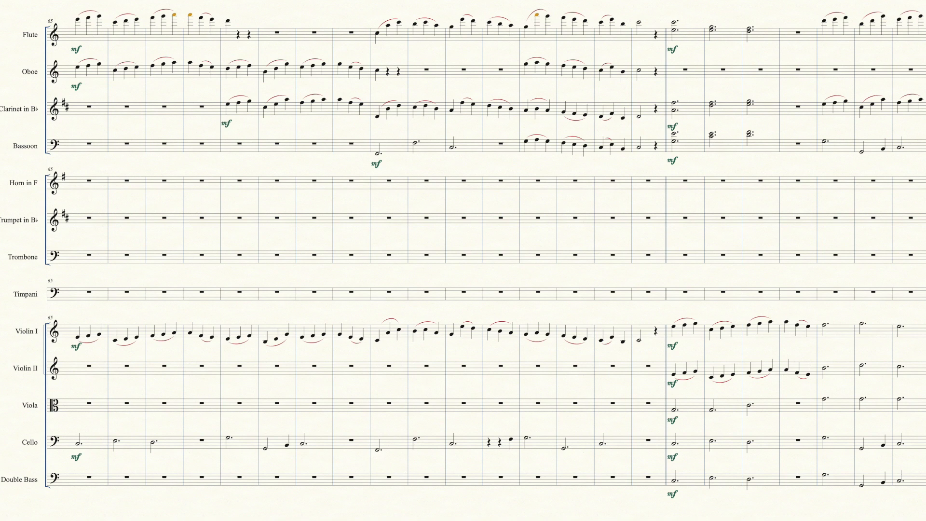
{"action": "left_click_drag", "start_coordinate": [220, 56], "coordinate": [375, 118]}
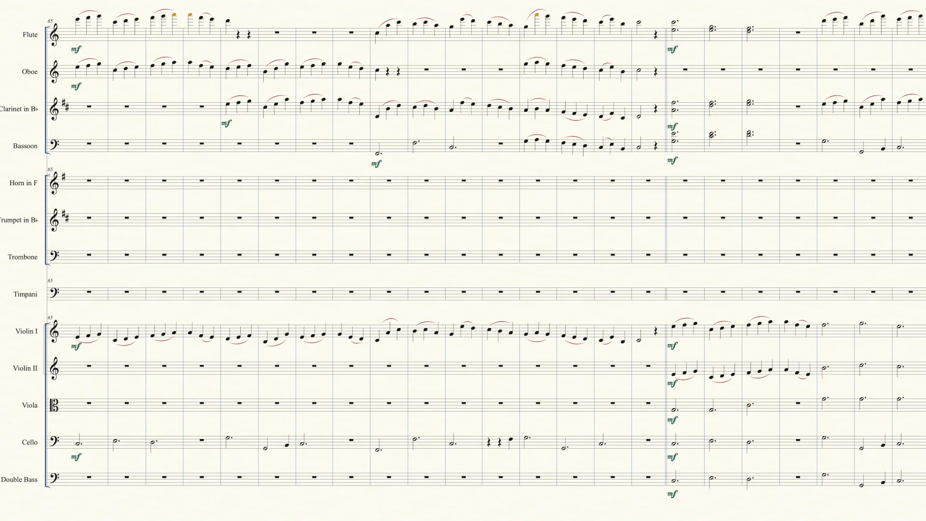
- Click in the score to advance the view to bar 68
{"action": "left_click", "coordinate": [596, 82]}
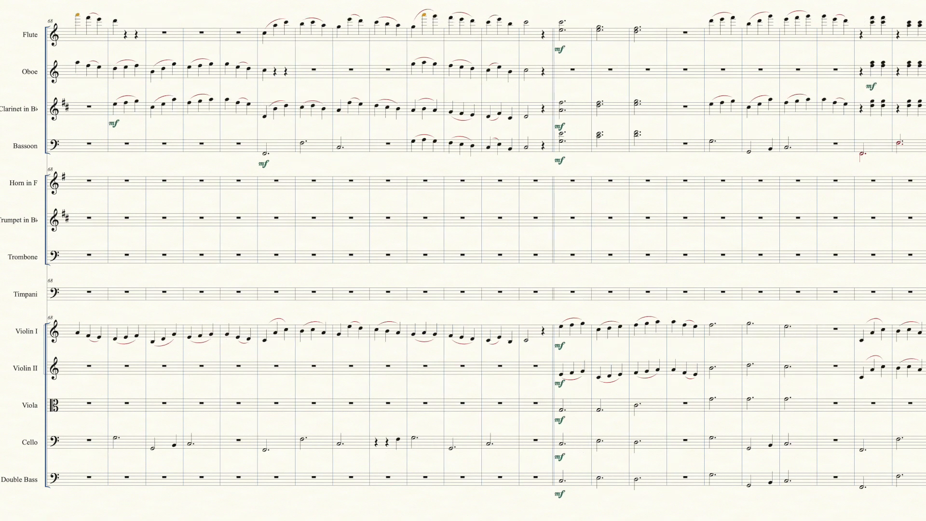
{"action": "scroll", "scroll_direction": "right", "scroll_amount": 3}
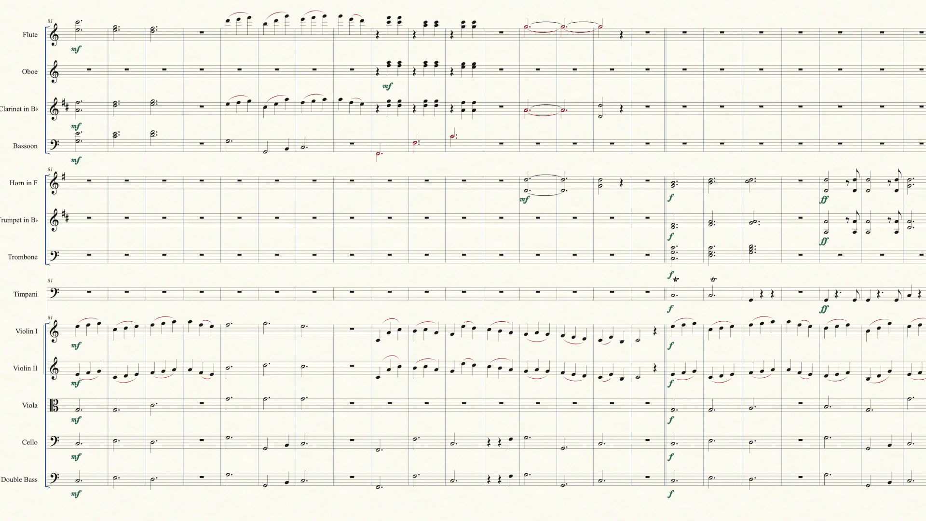
- Clear the timpani bar selection and bring the closing bar 97 system into view
{"action": "type", "text": "pah"}
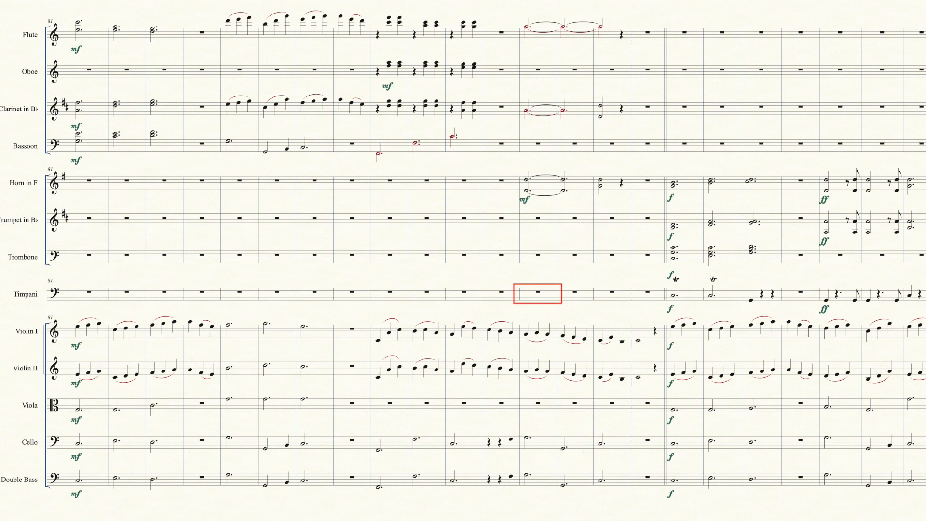
{"action": "left_click", "coordinate": [536, 293]}
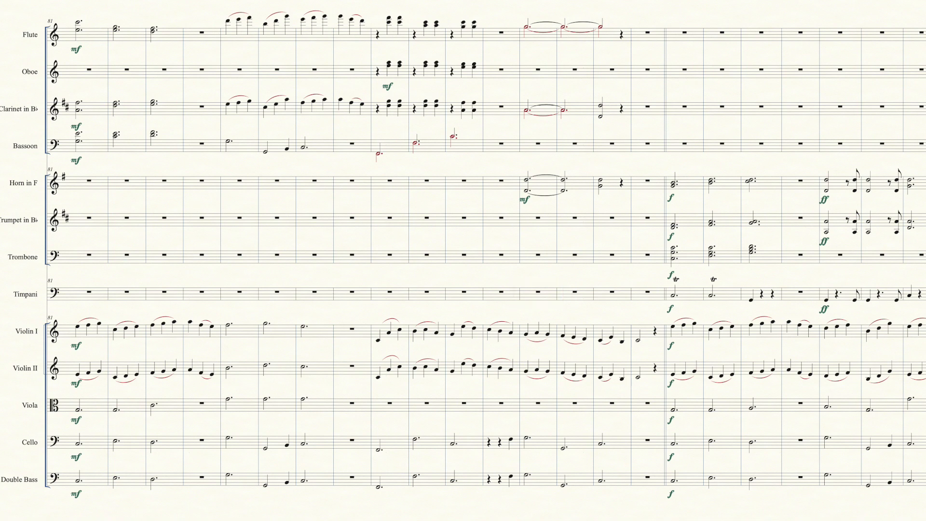
{"action": "left_click", "coordinate": [537, 257]}
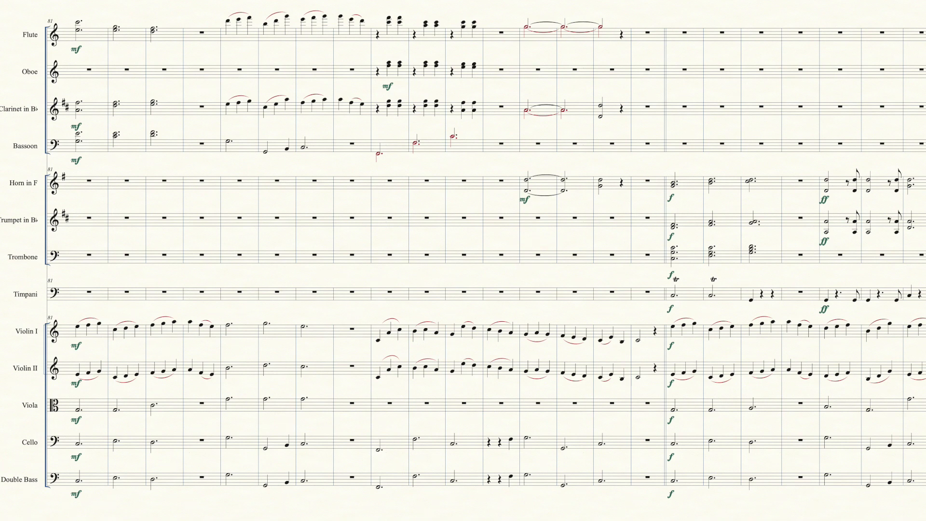
{"action": "left_click", "coordinate": [542, 479]}
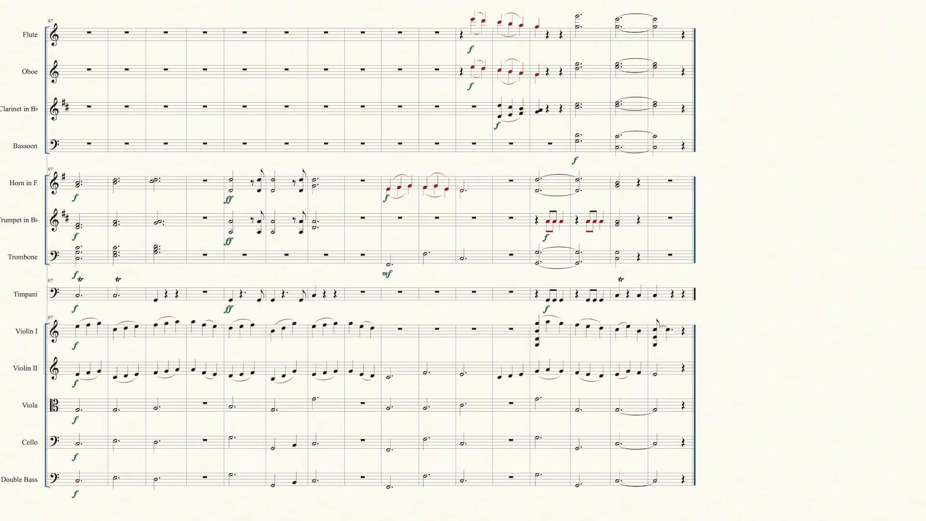
{"action": "left_click", "coordinate": [118, 183]}
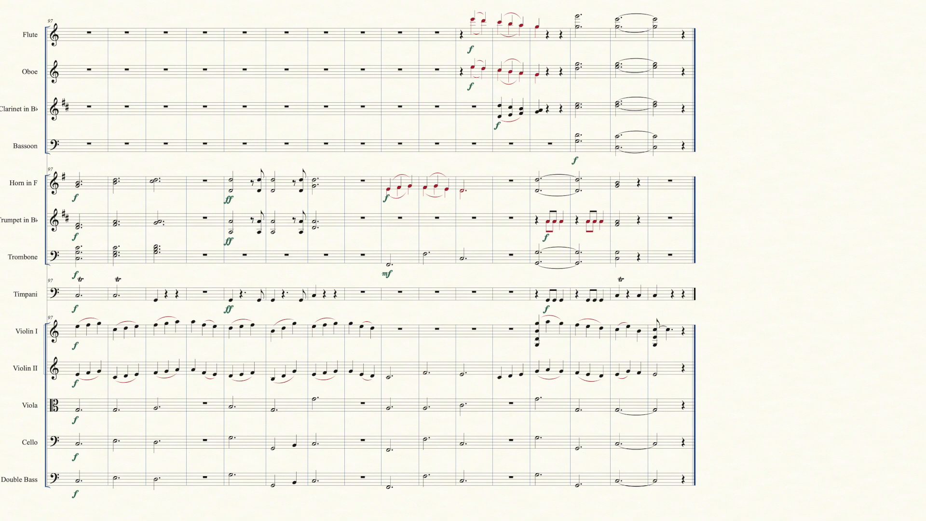
{"action": "left_click_drag", "start_coordinate": [71, 171], "coordinate": [171, 275]}
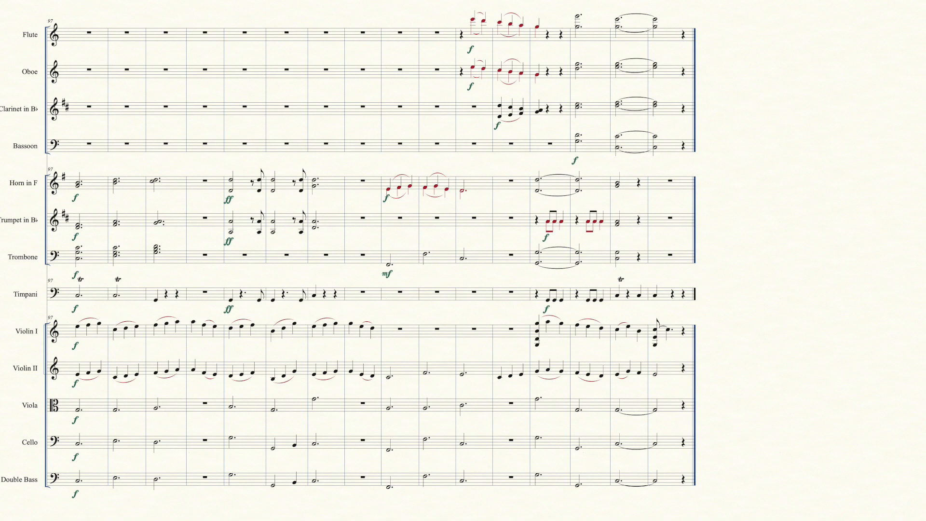
{"action": "left_click", "coordinate": [425, 262]}
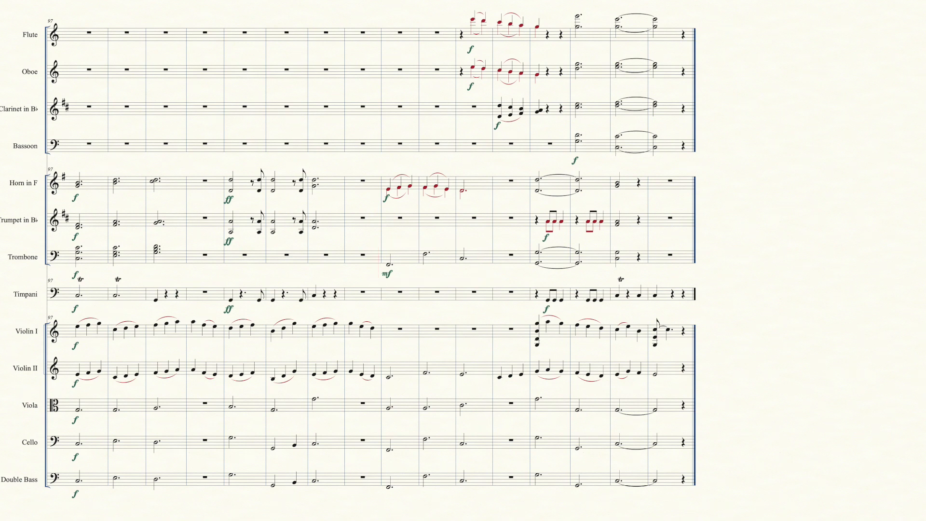
{"action": "left_click_drag", "start_coordinate": [466, 12], "coordinate": [688, 496]}
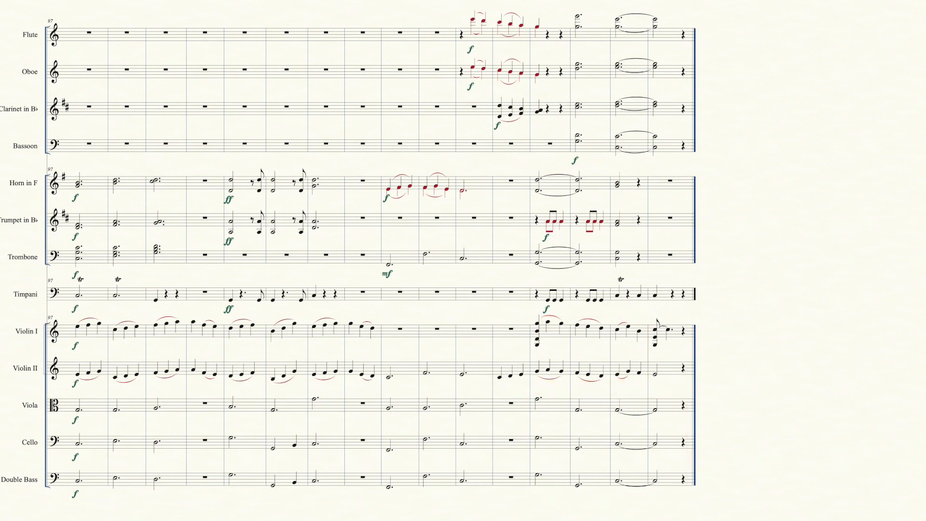
{"action": "left_click", "coordinate": [538, 332]}
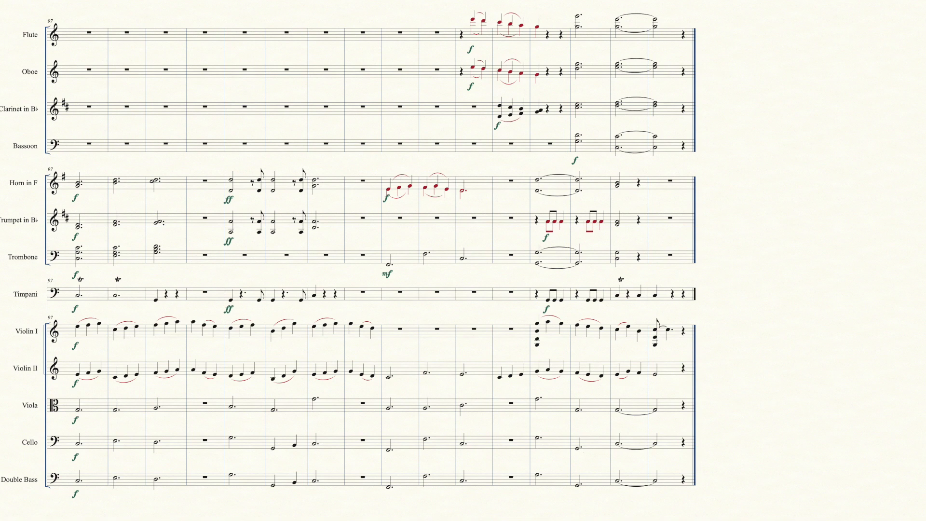
- Scroll left back to the bar 44 woodwind hand-off passage
{"action": "scroll", "scroll_direction": "left", "scroll_amount": 3}
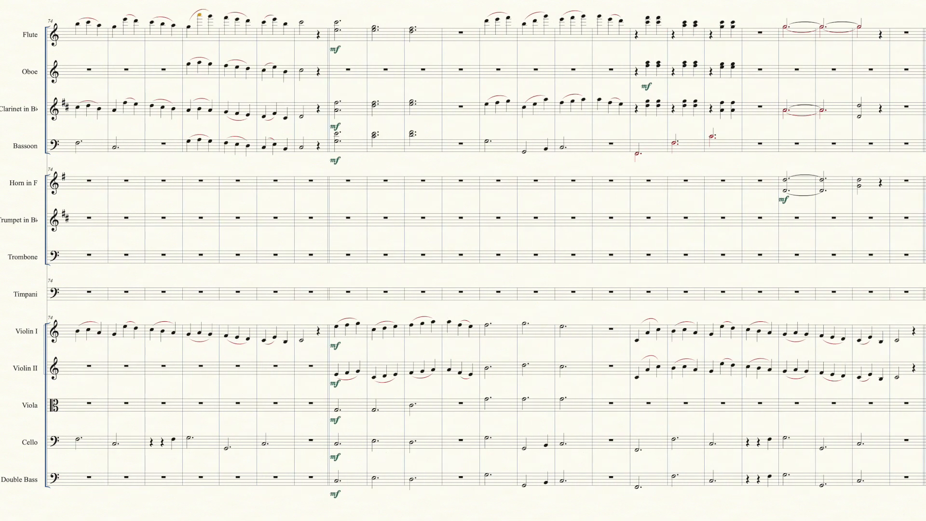
{"action": "scroll", "scroll_direction": "left", "scroll_amount": 3}
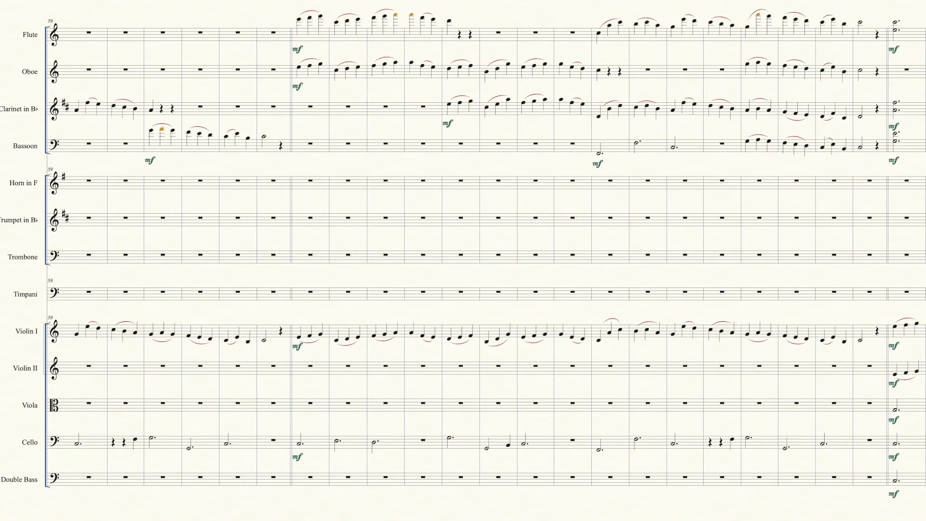
{"action": "scroll", "scroll_direction": "left", "scroll_amount": 3}
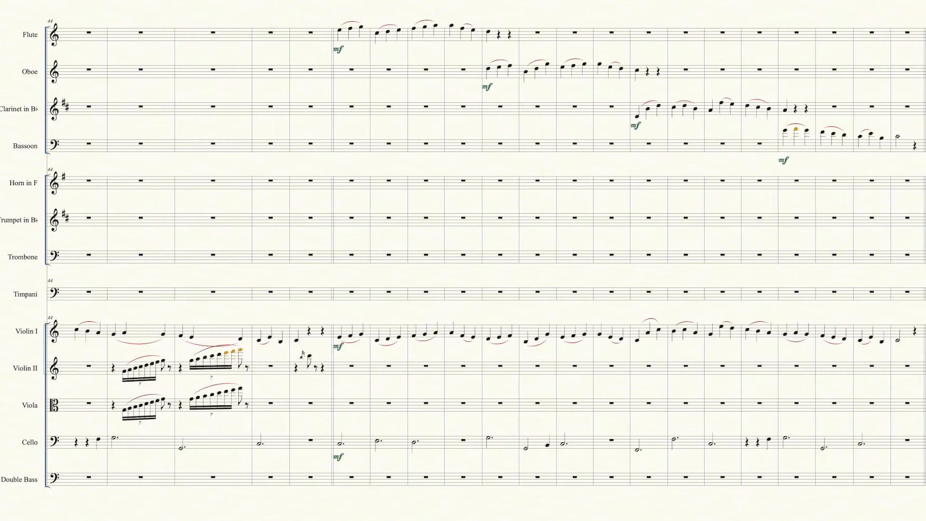